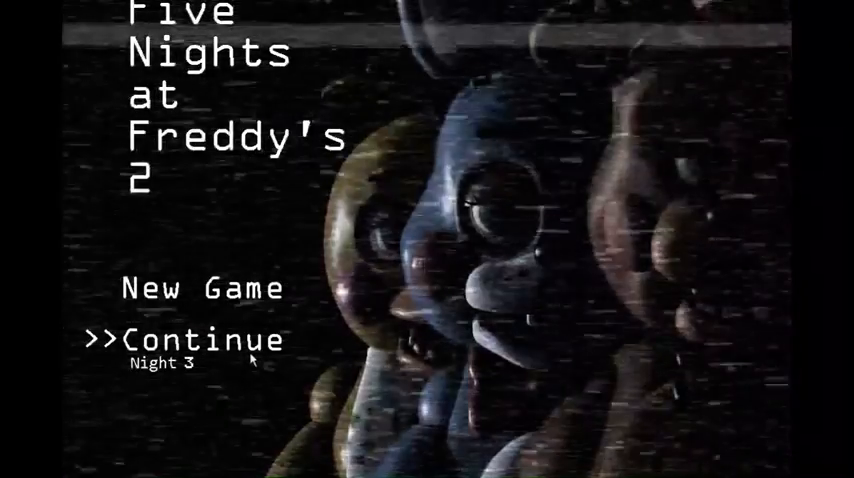
Continue the saved game from the title screen to start Night 3
click(195, 338)
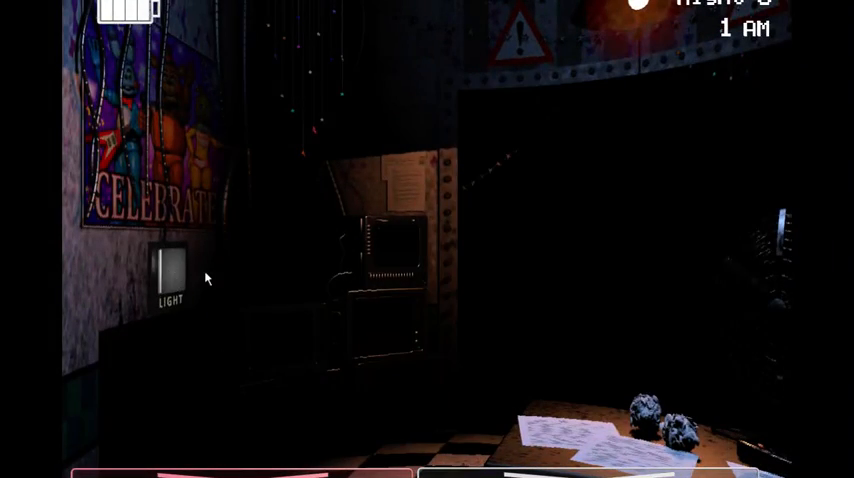
mouse_move(173, 87)
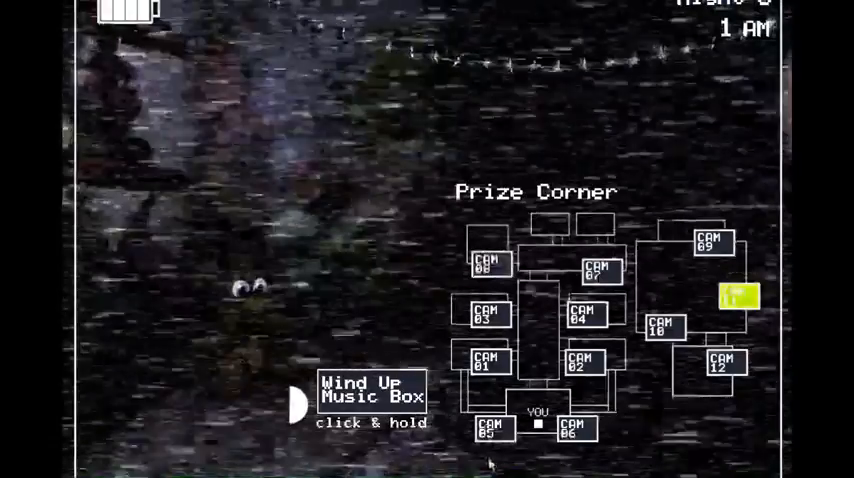
View CAM 11, the Prize Corner, to check the music box
click(371, 391)
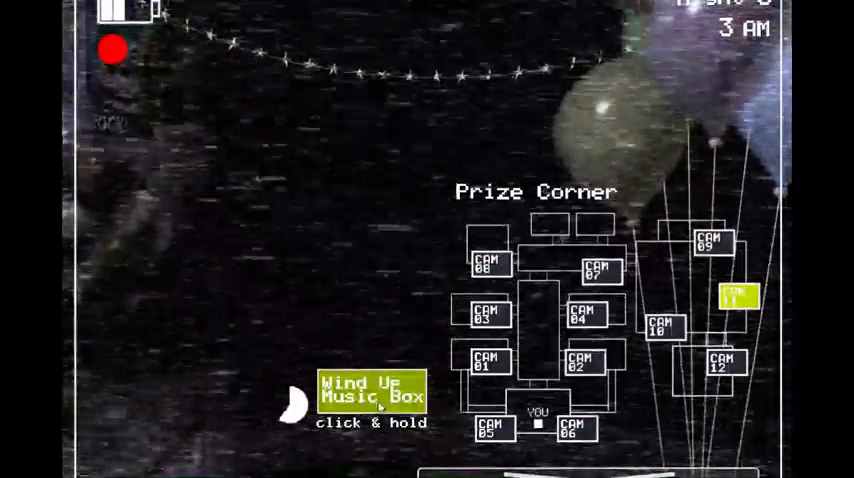
Wind the Prize Corner music box, then check the right vent
click(372, 398)
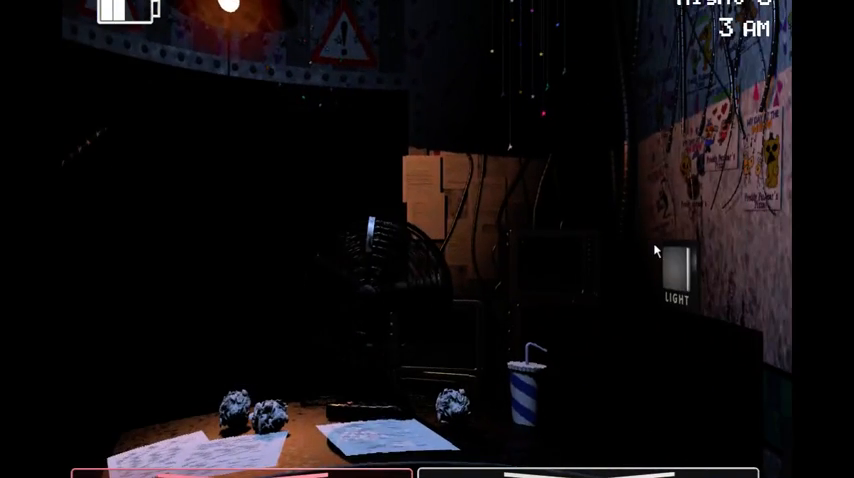
click(683, 275)
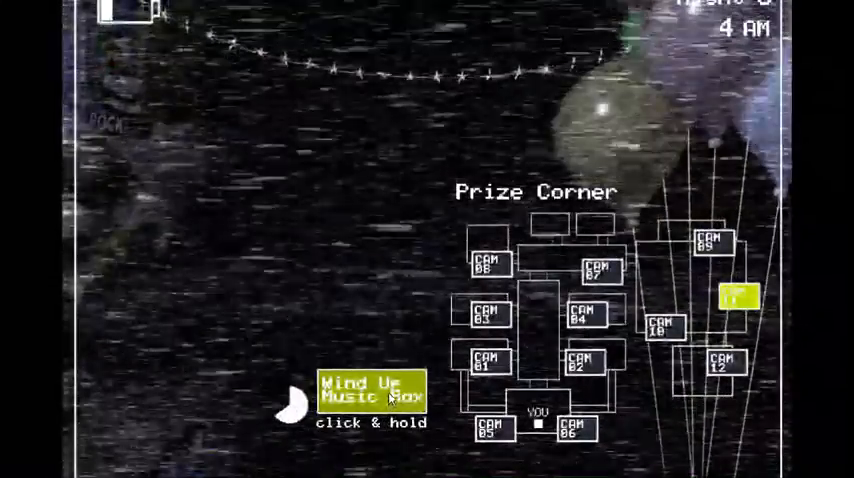
Wind the music box and repeatedly light the left vent until 5 AM
click(370, 394)
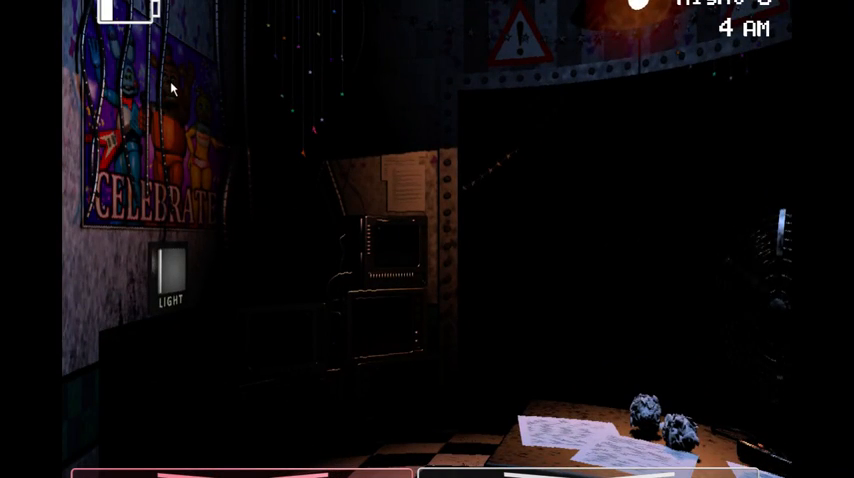
click(170, 277)
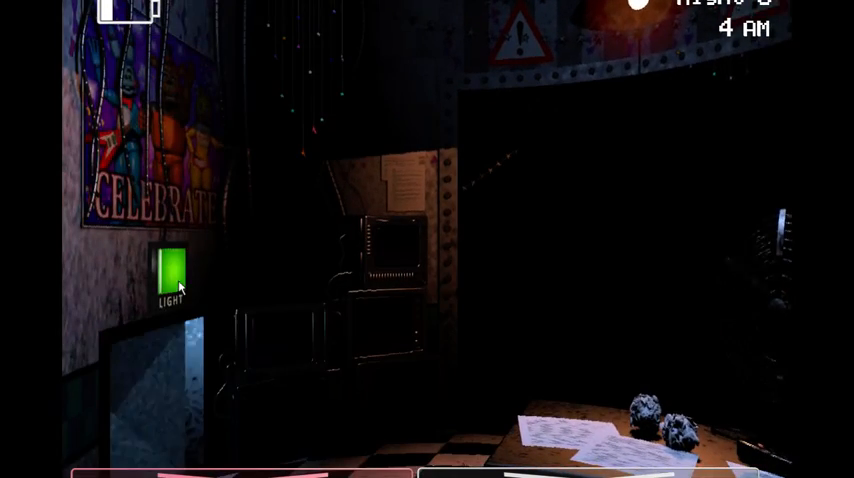
click(169, 273)
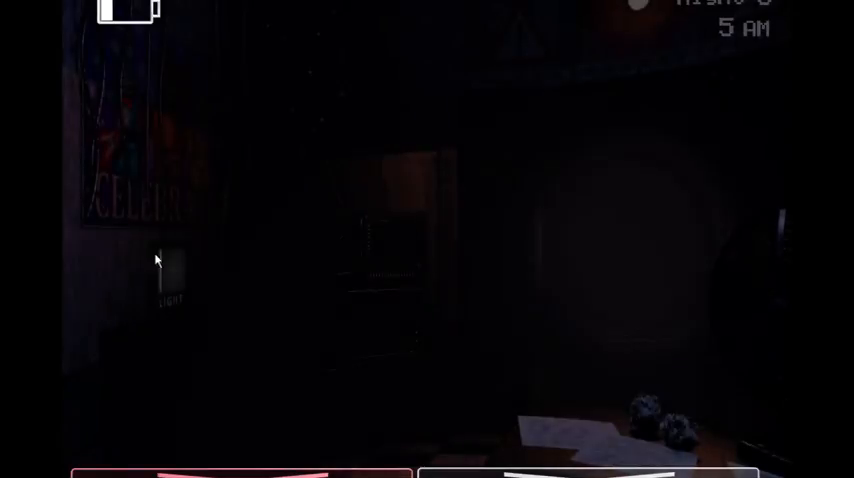
click(168, 280)
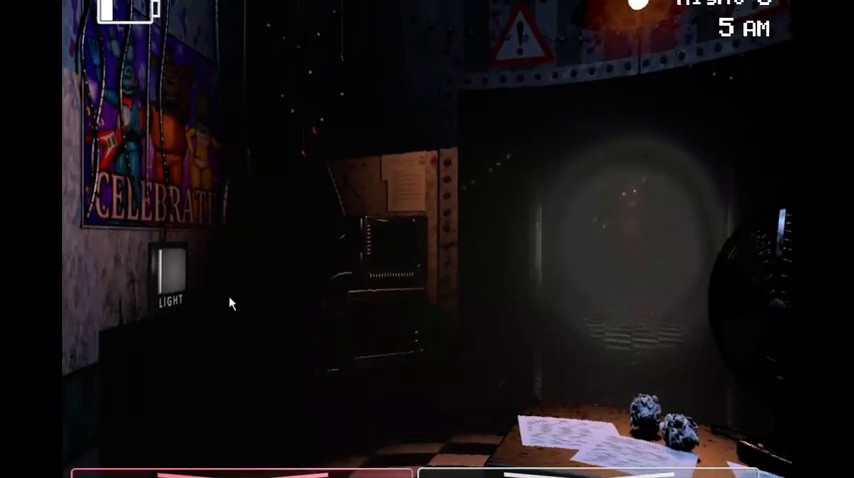
mouse_move(168, 150)
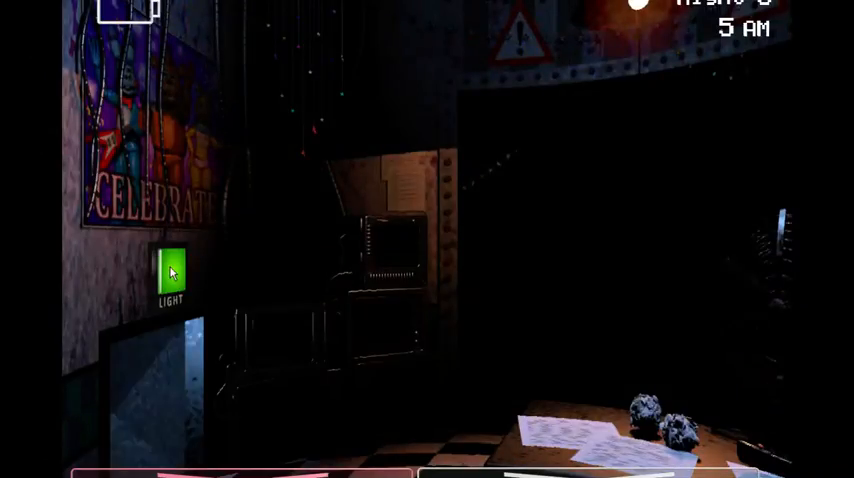
Keep lighting the left vent through 6 AM into Night 4's 12 AM start
click(175, 275)
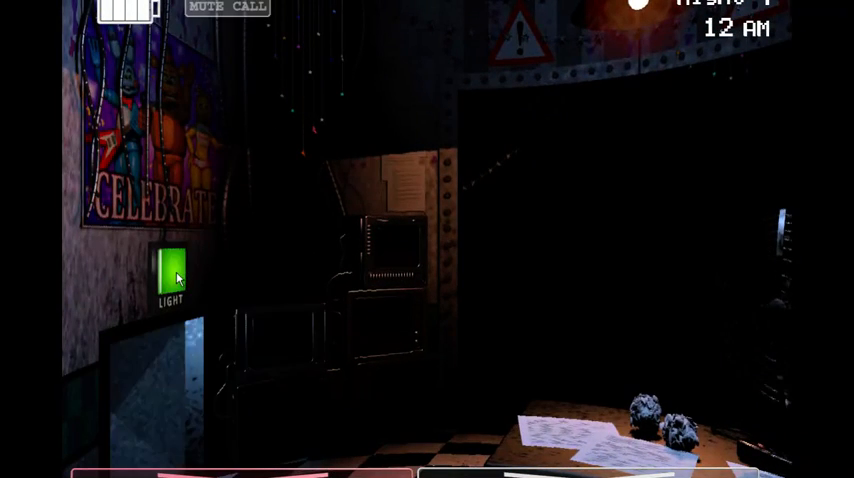
click(170, 270)
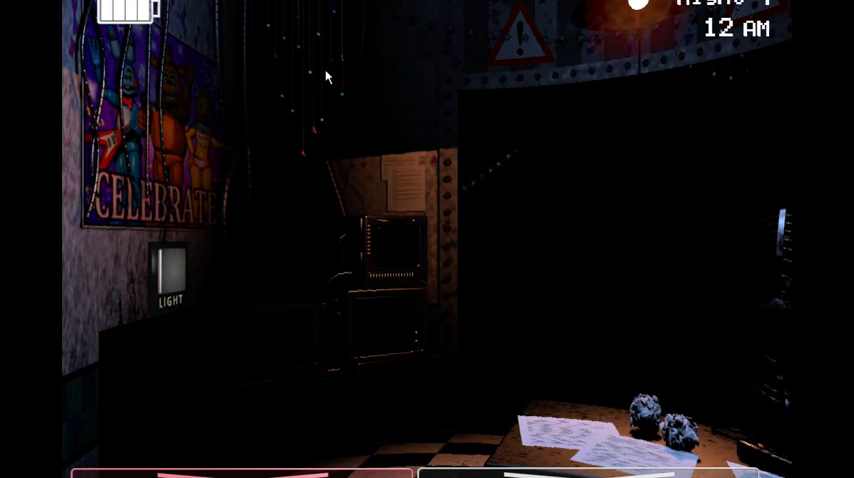
mouse_move(342, 91)
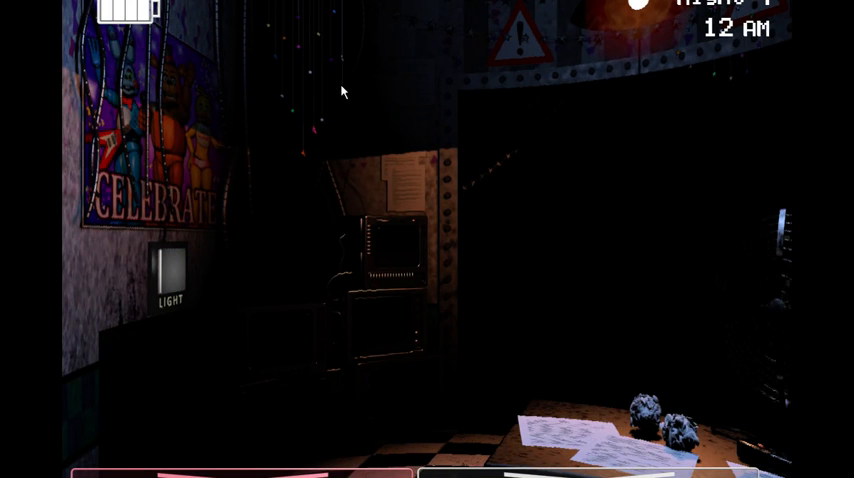